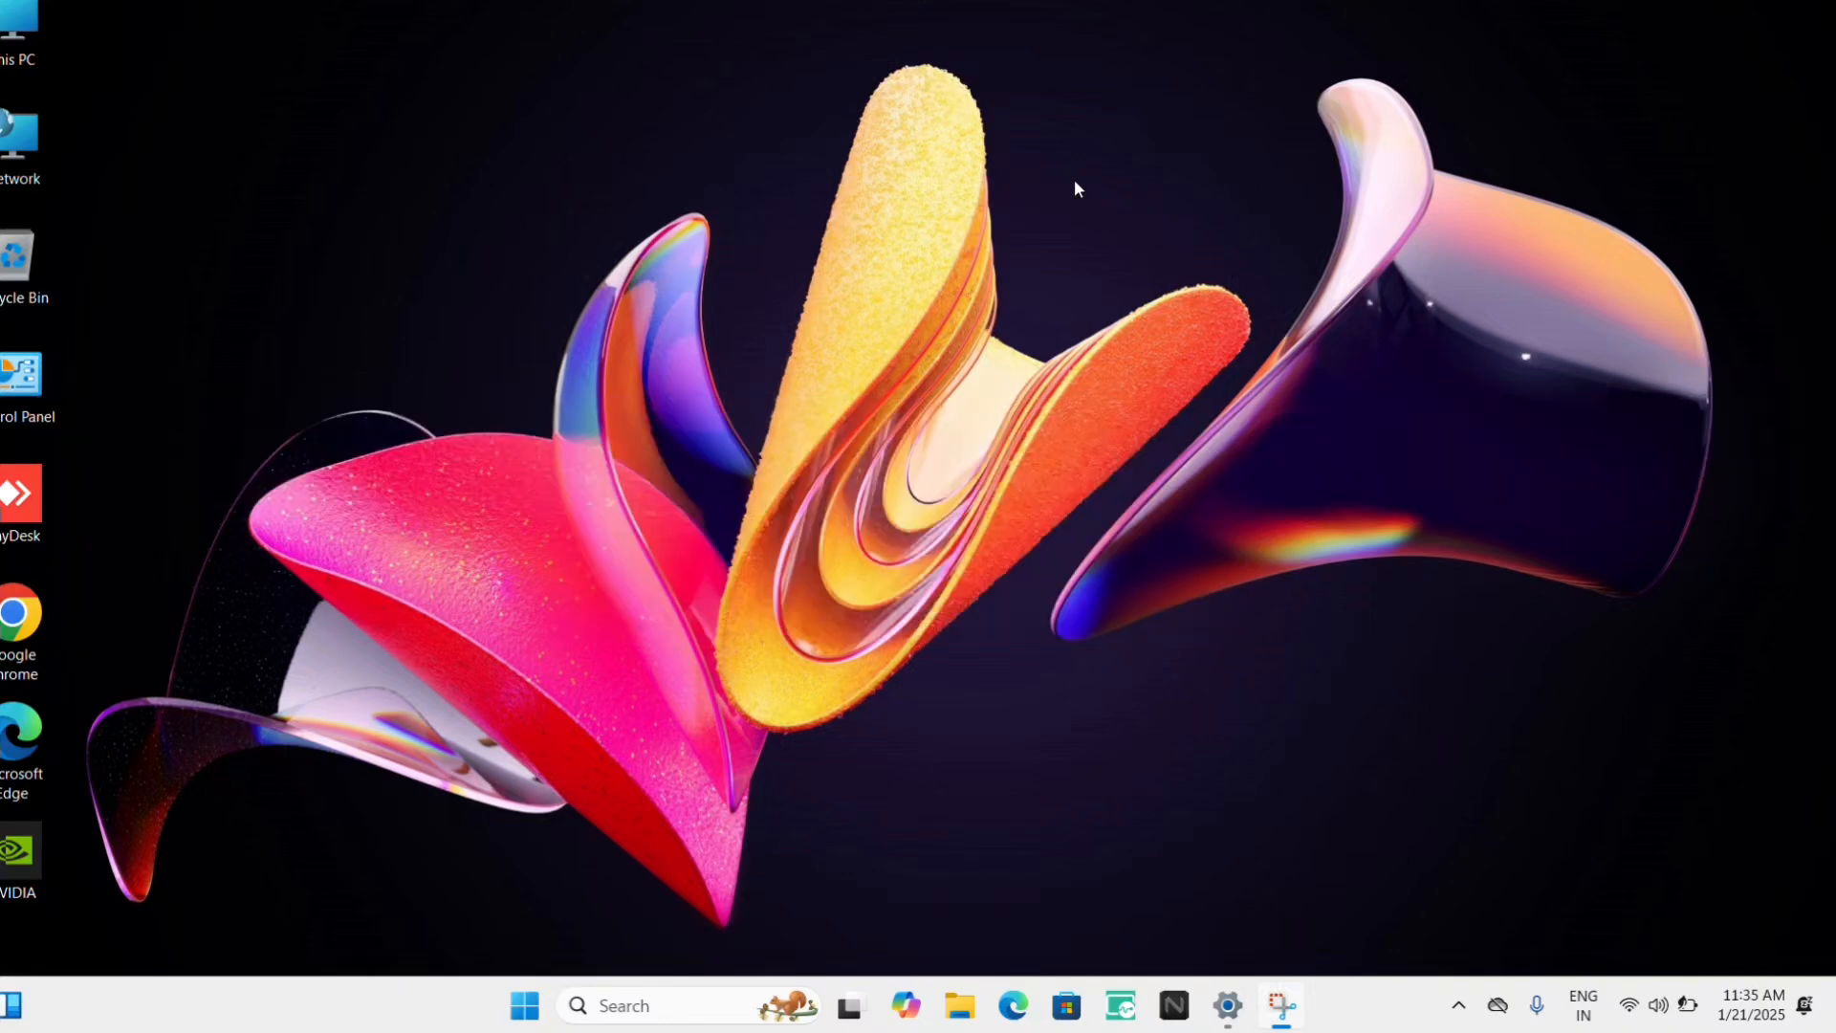
mouse_move(962, 809)
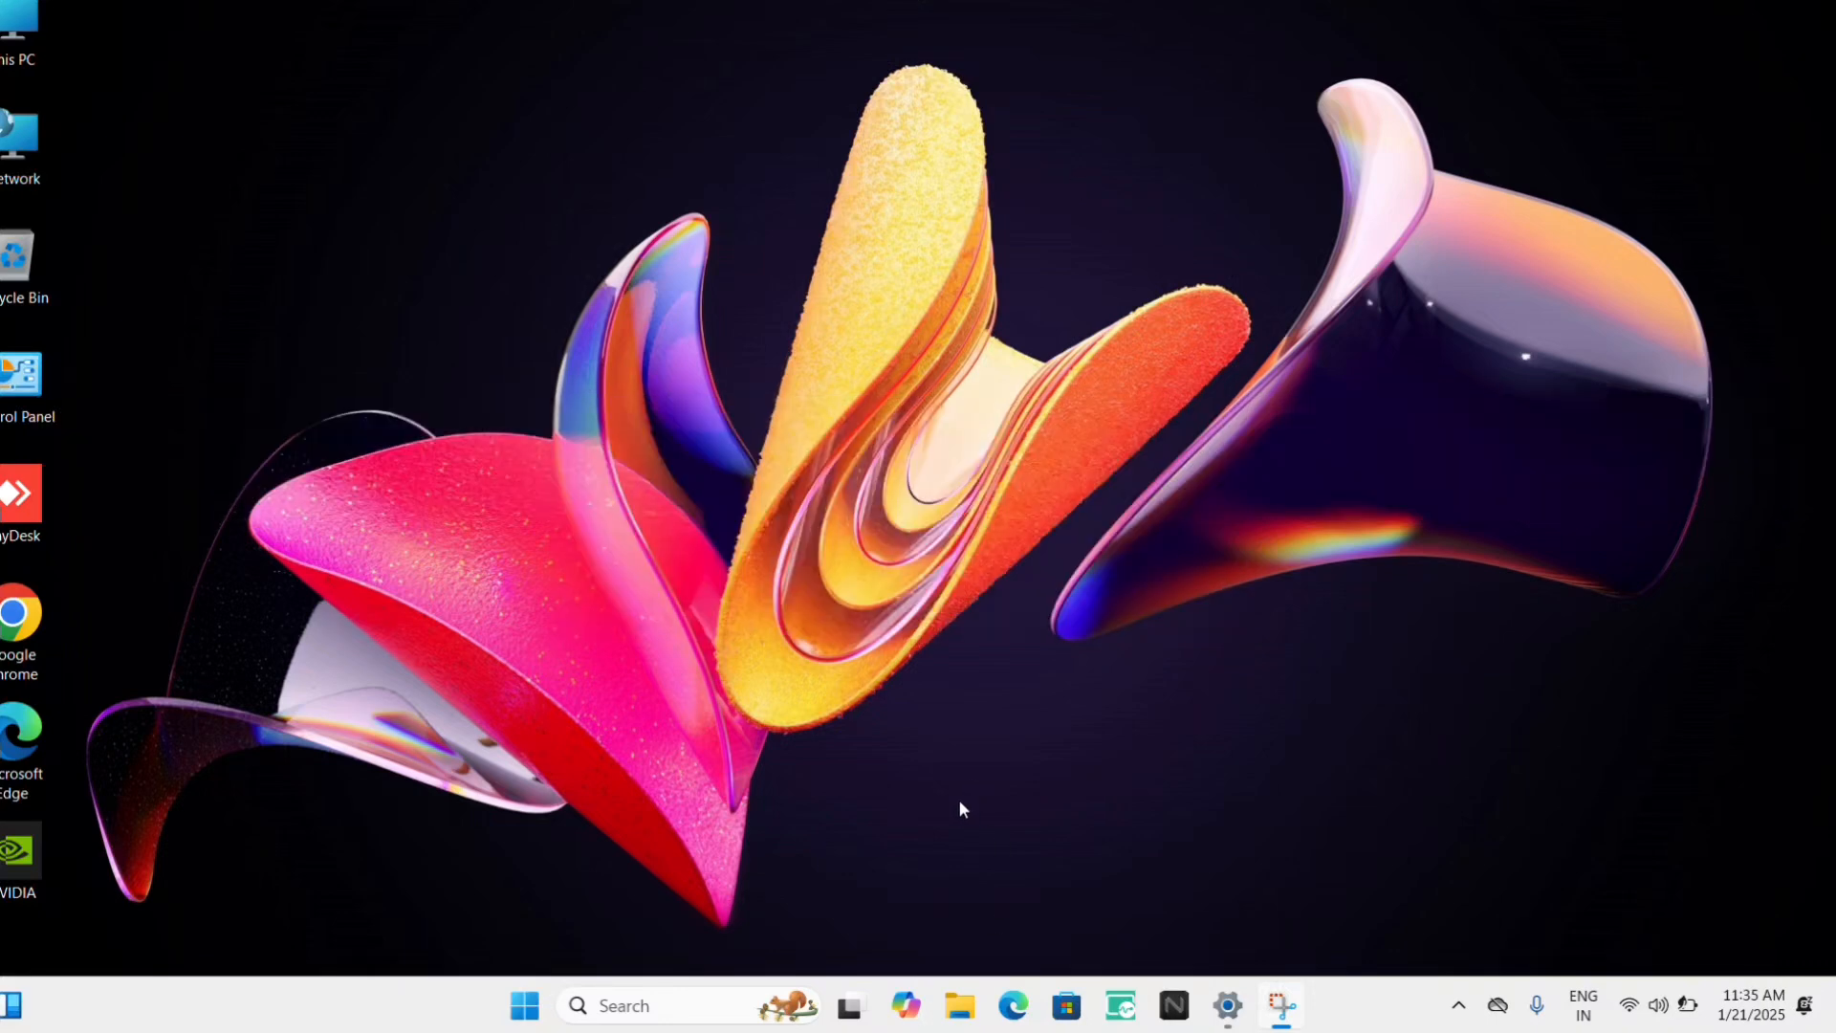
mouse_move(1065, 1006)
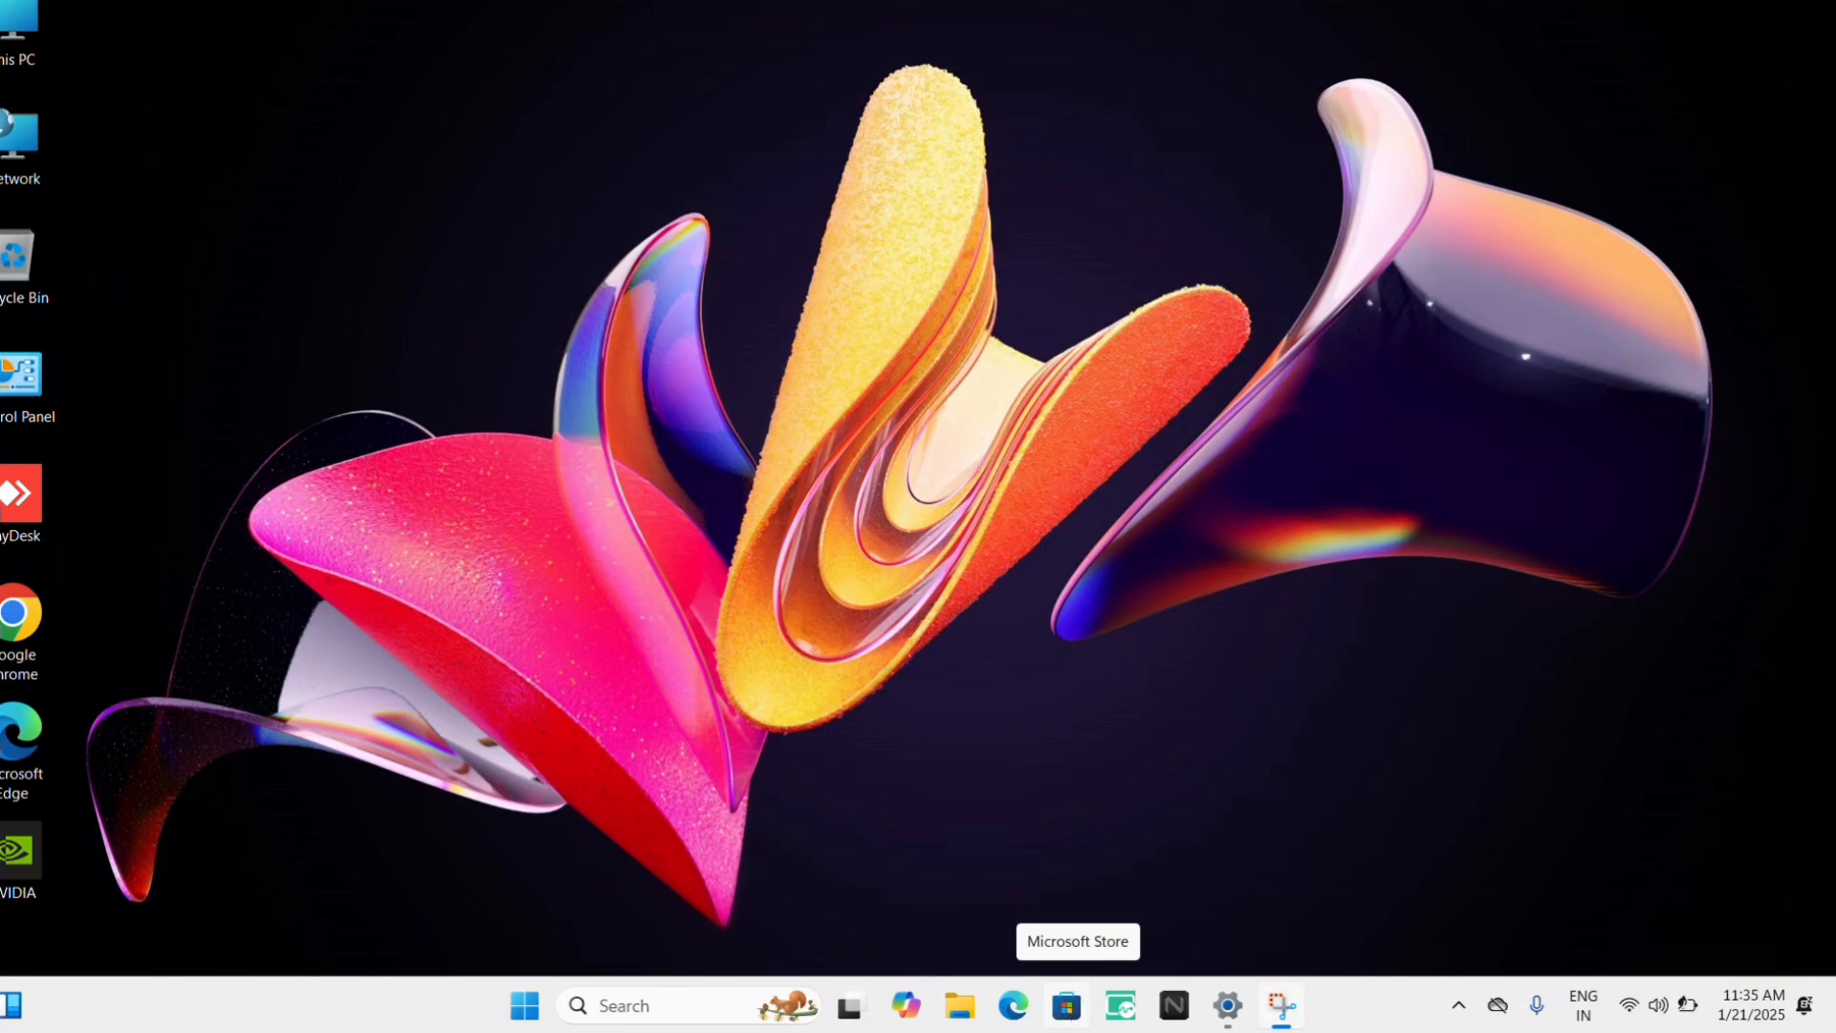
Look over Microsoft Store's Gaming section, close it, then reach the Epic Games Store site from a Google search
left_click(1066, 1006)
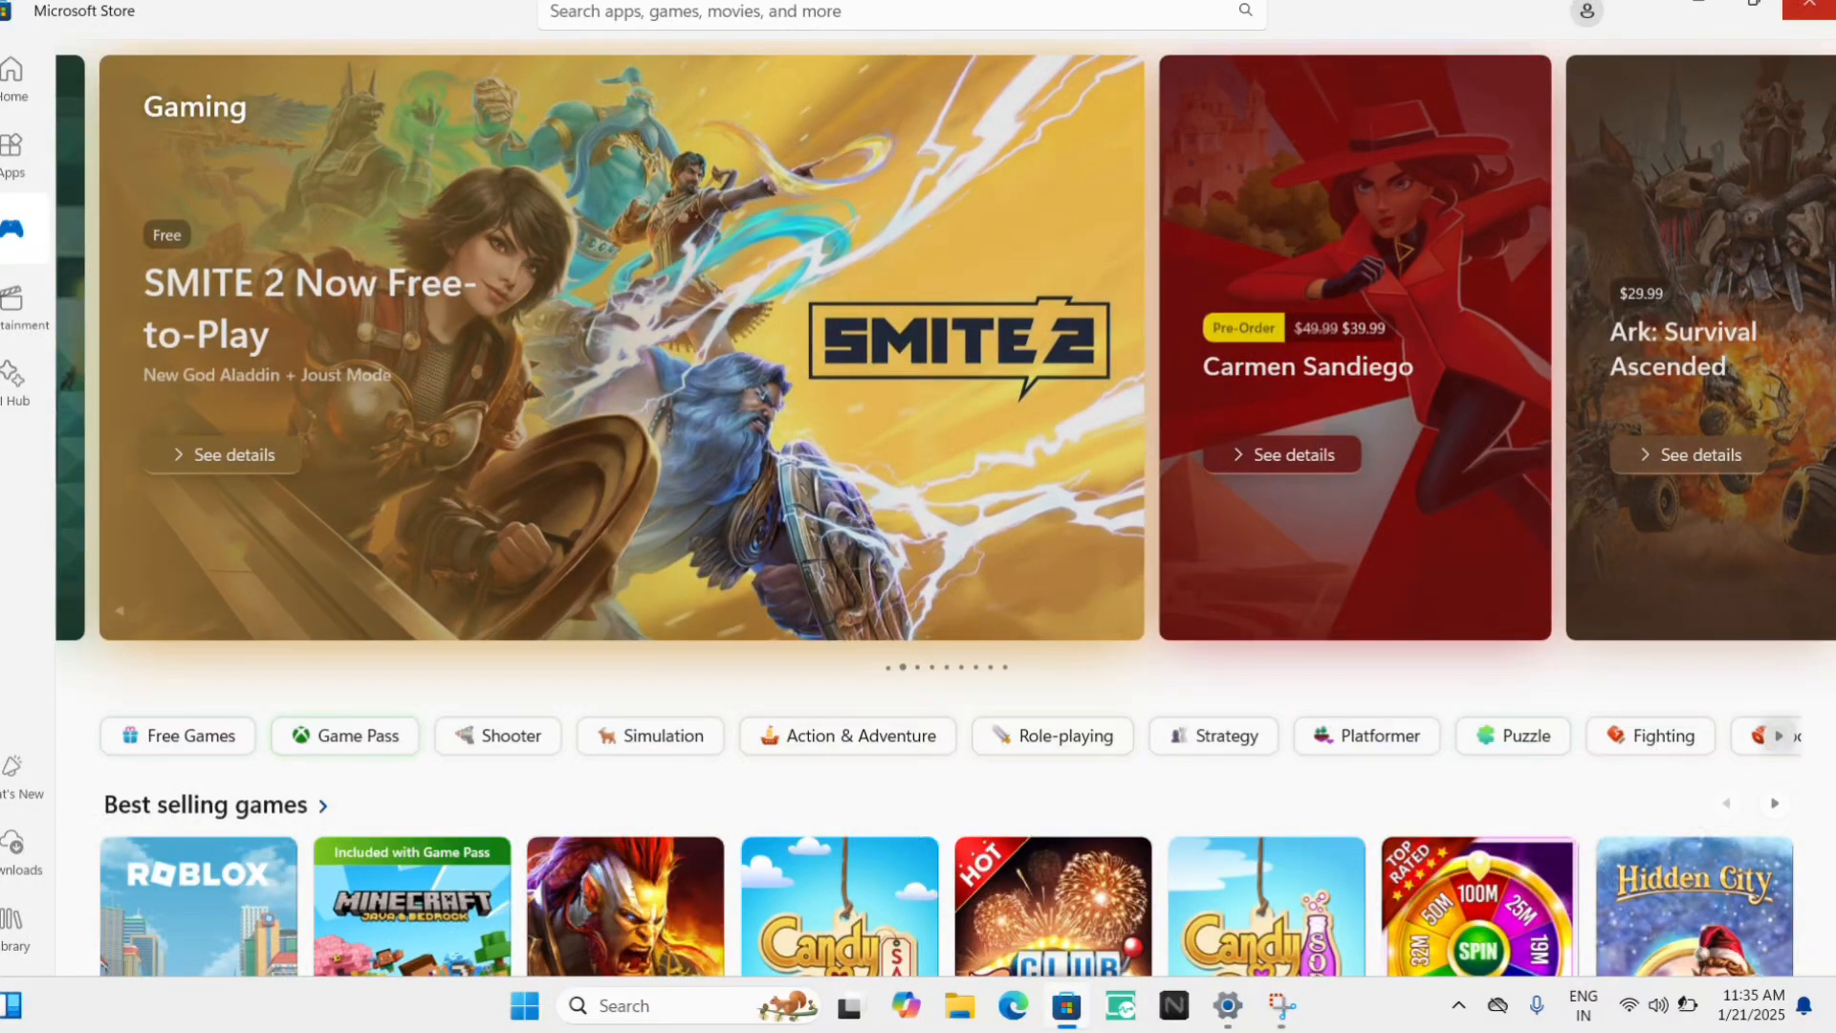
left_click(1809, 8)
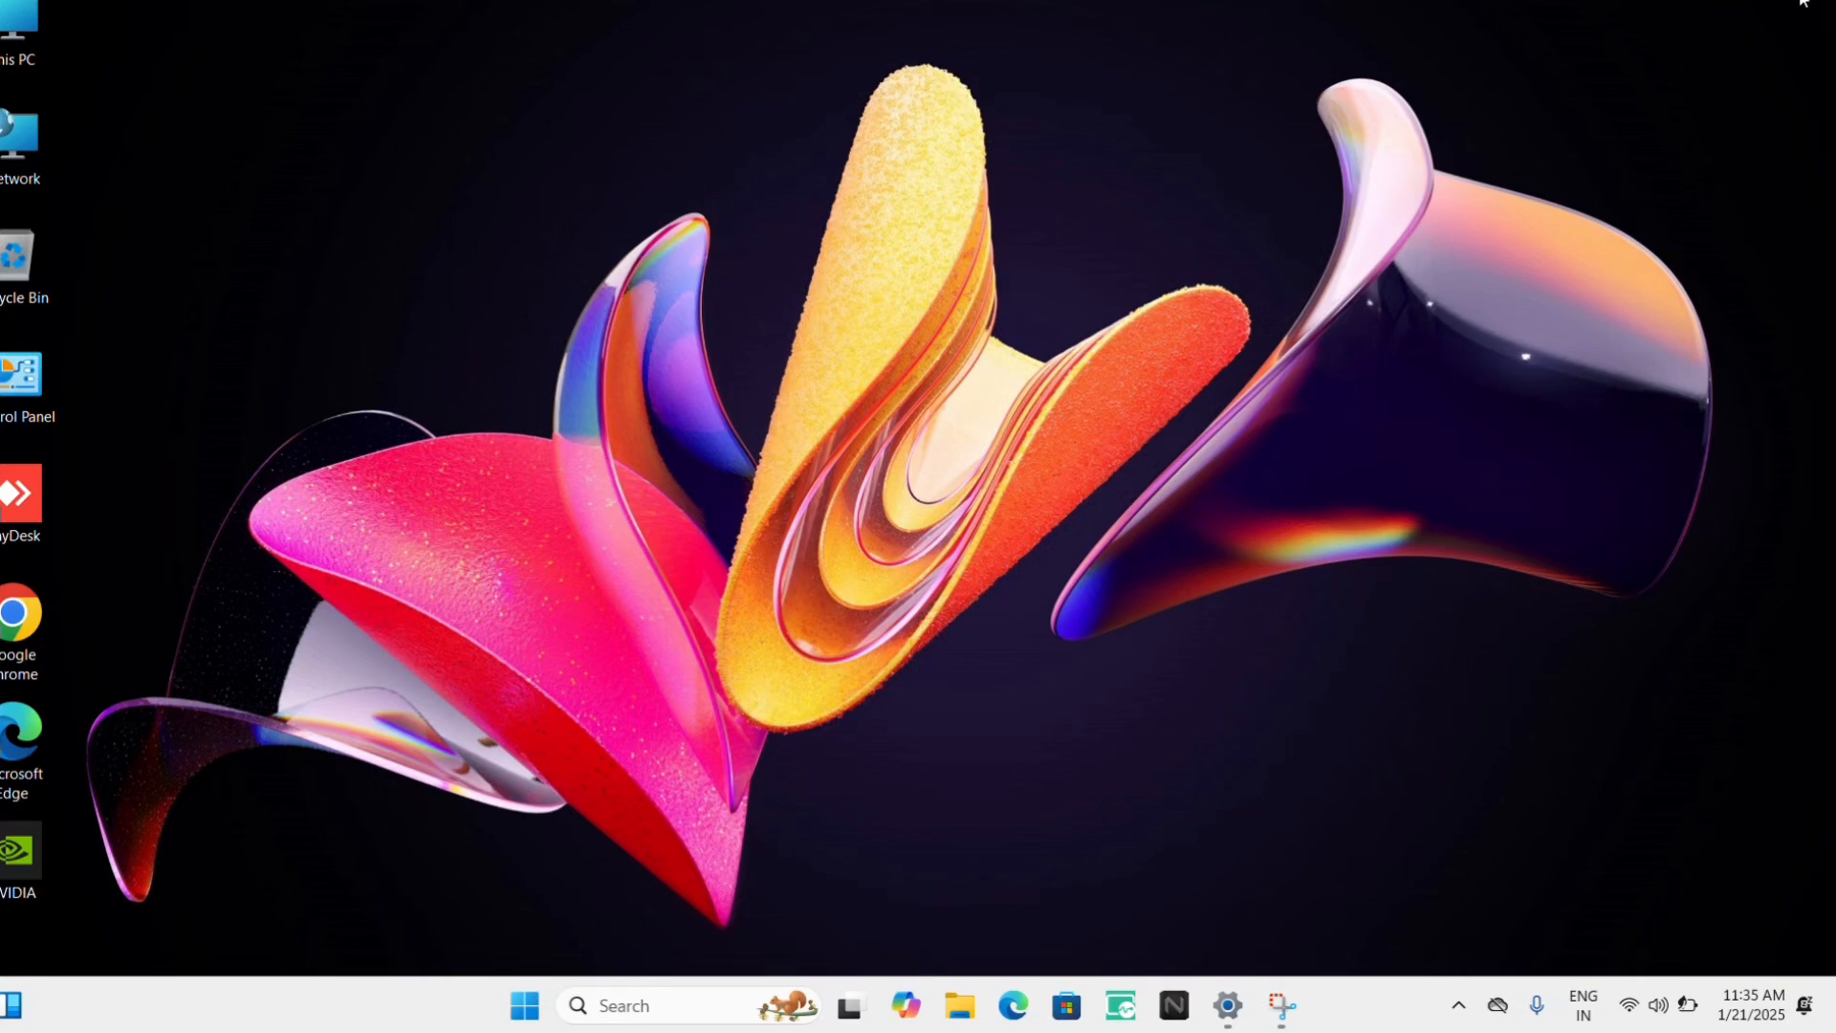
mouse_move(884, 873)
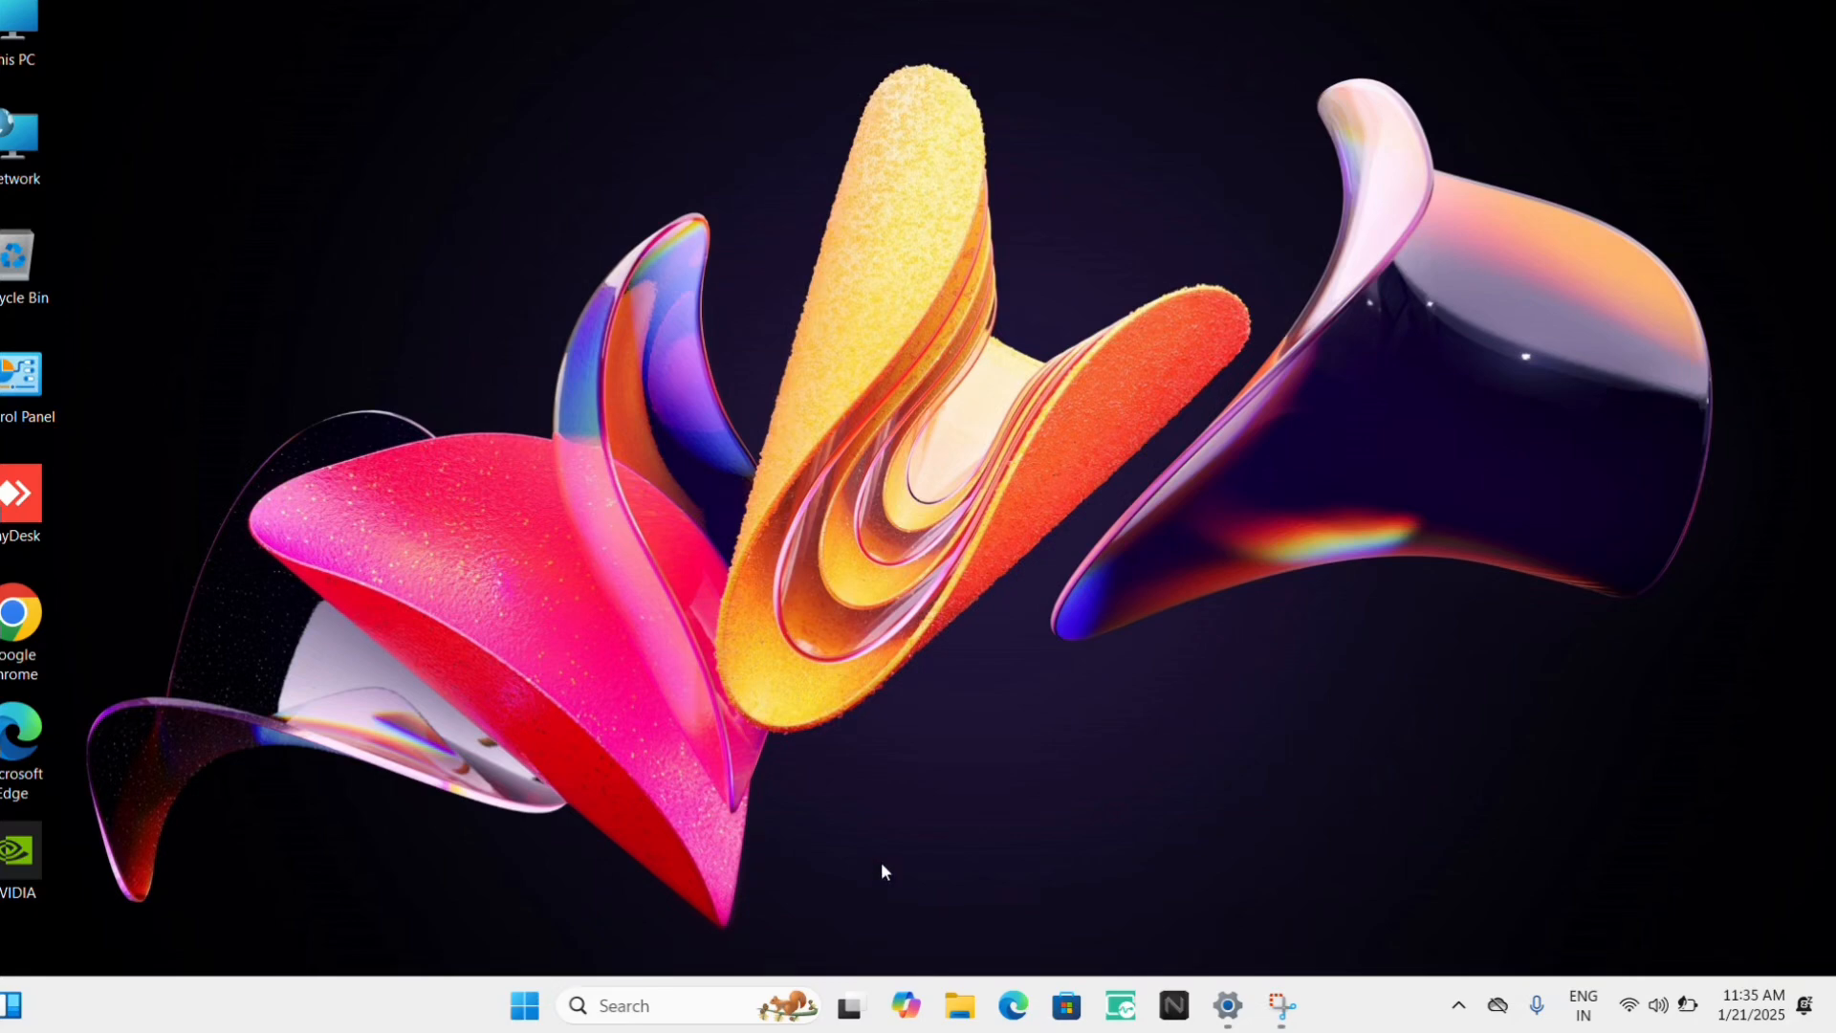
mouse_move(130, 704)
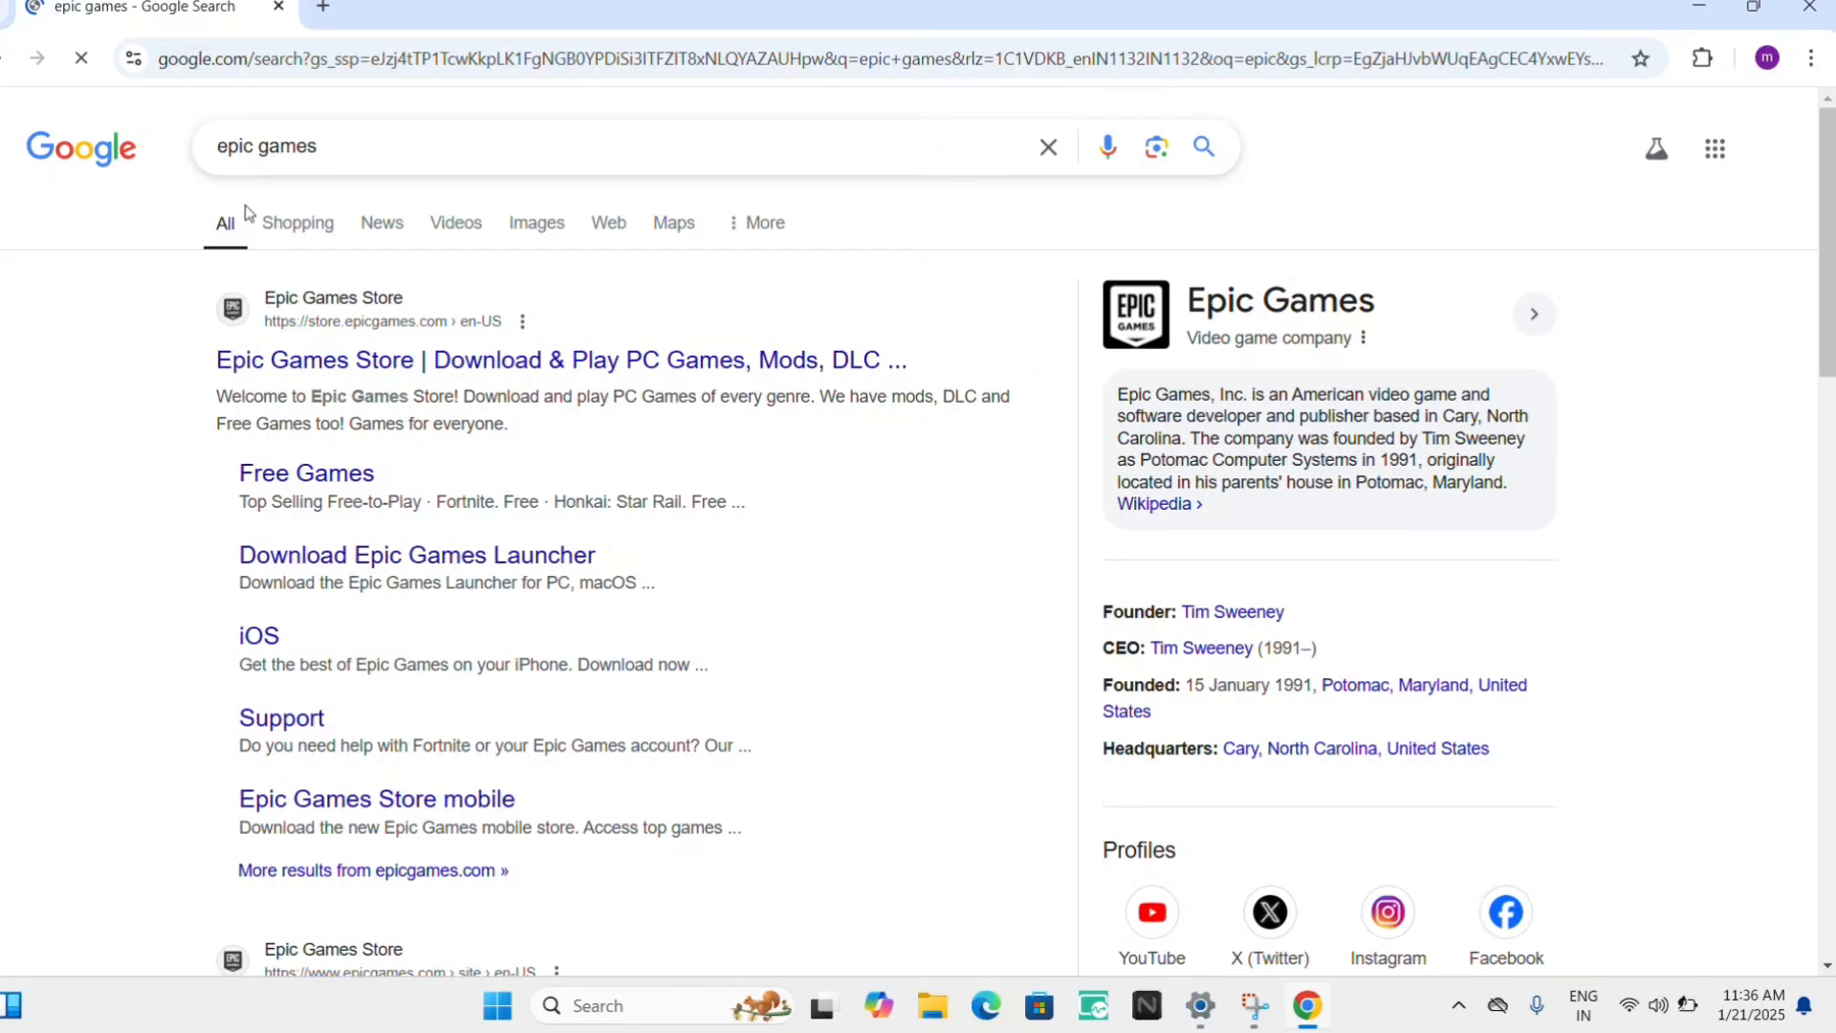
mouse_move(420, 366)
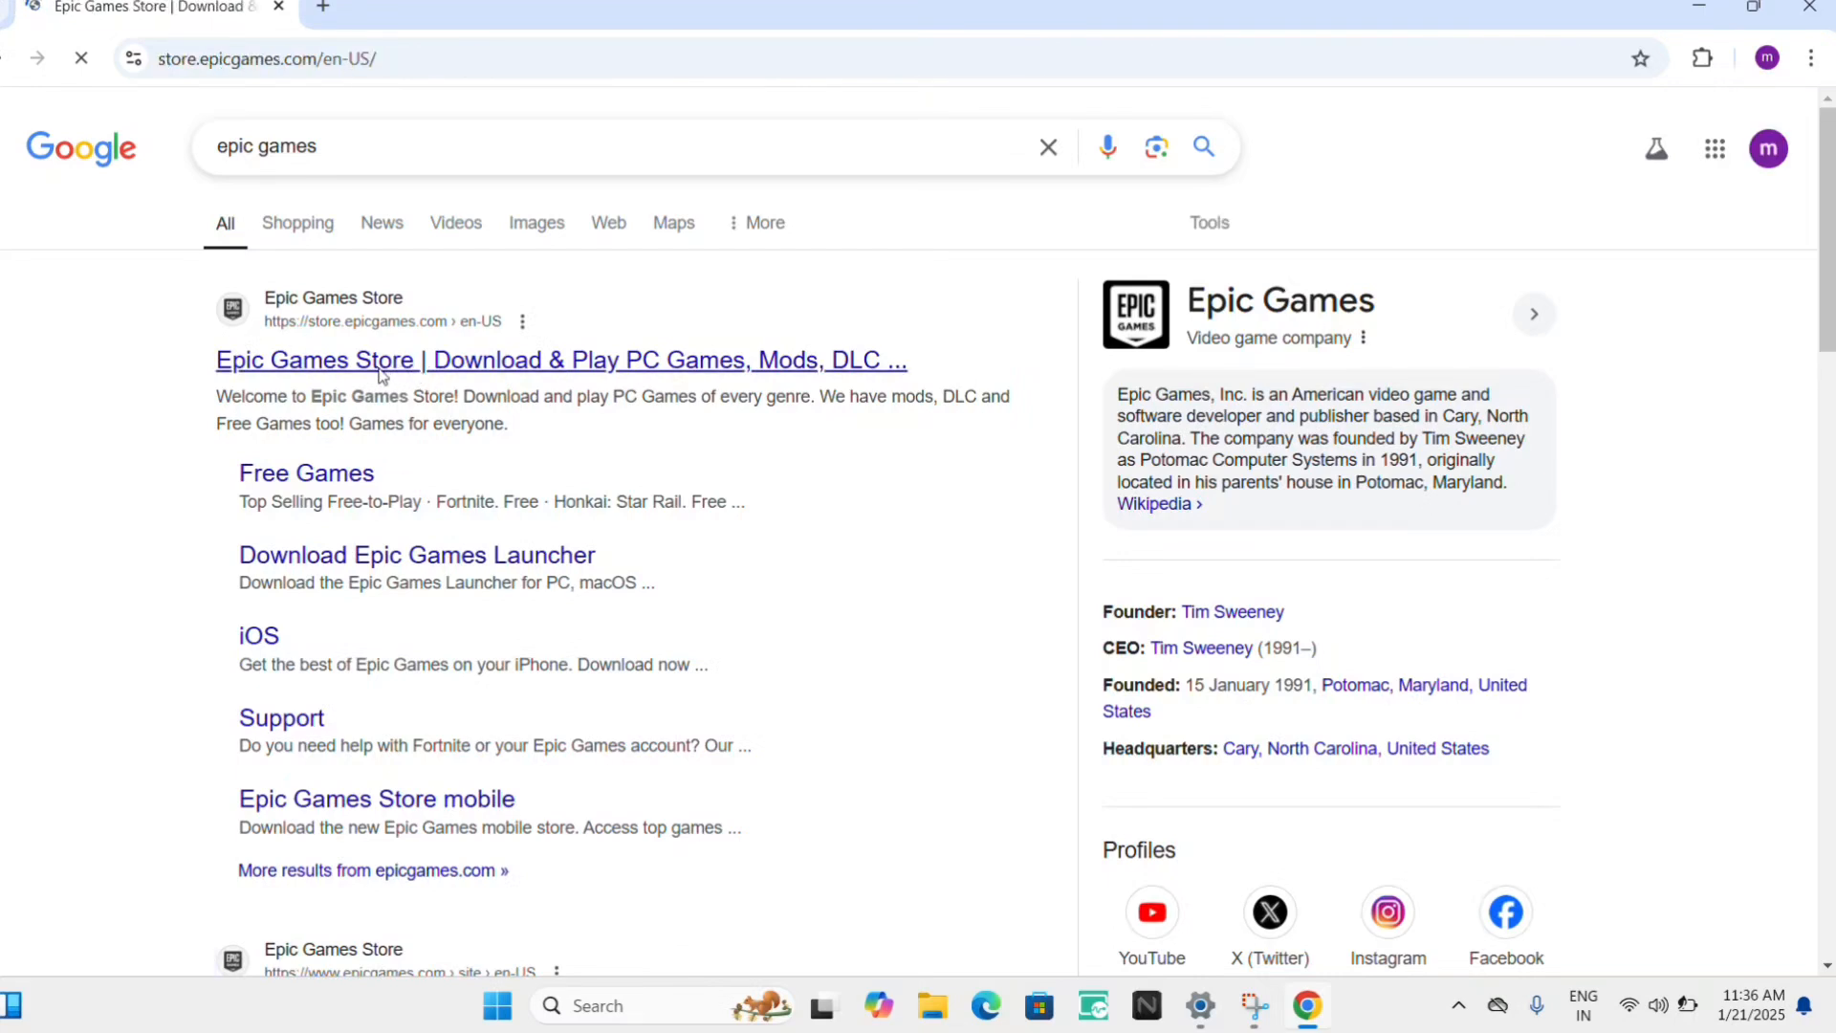
left_click(379, 360)
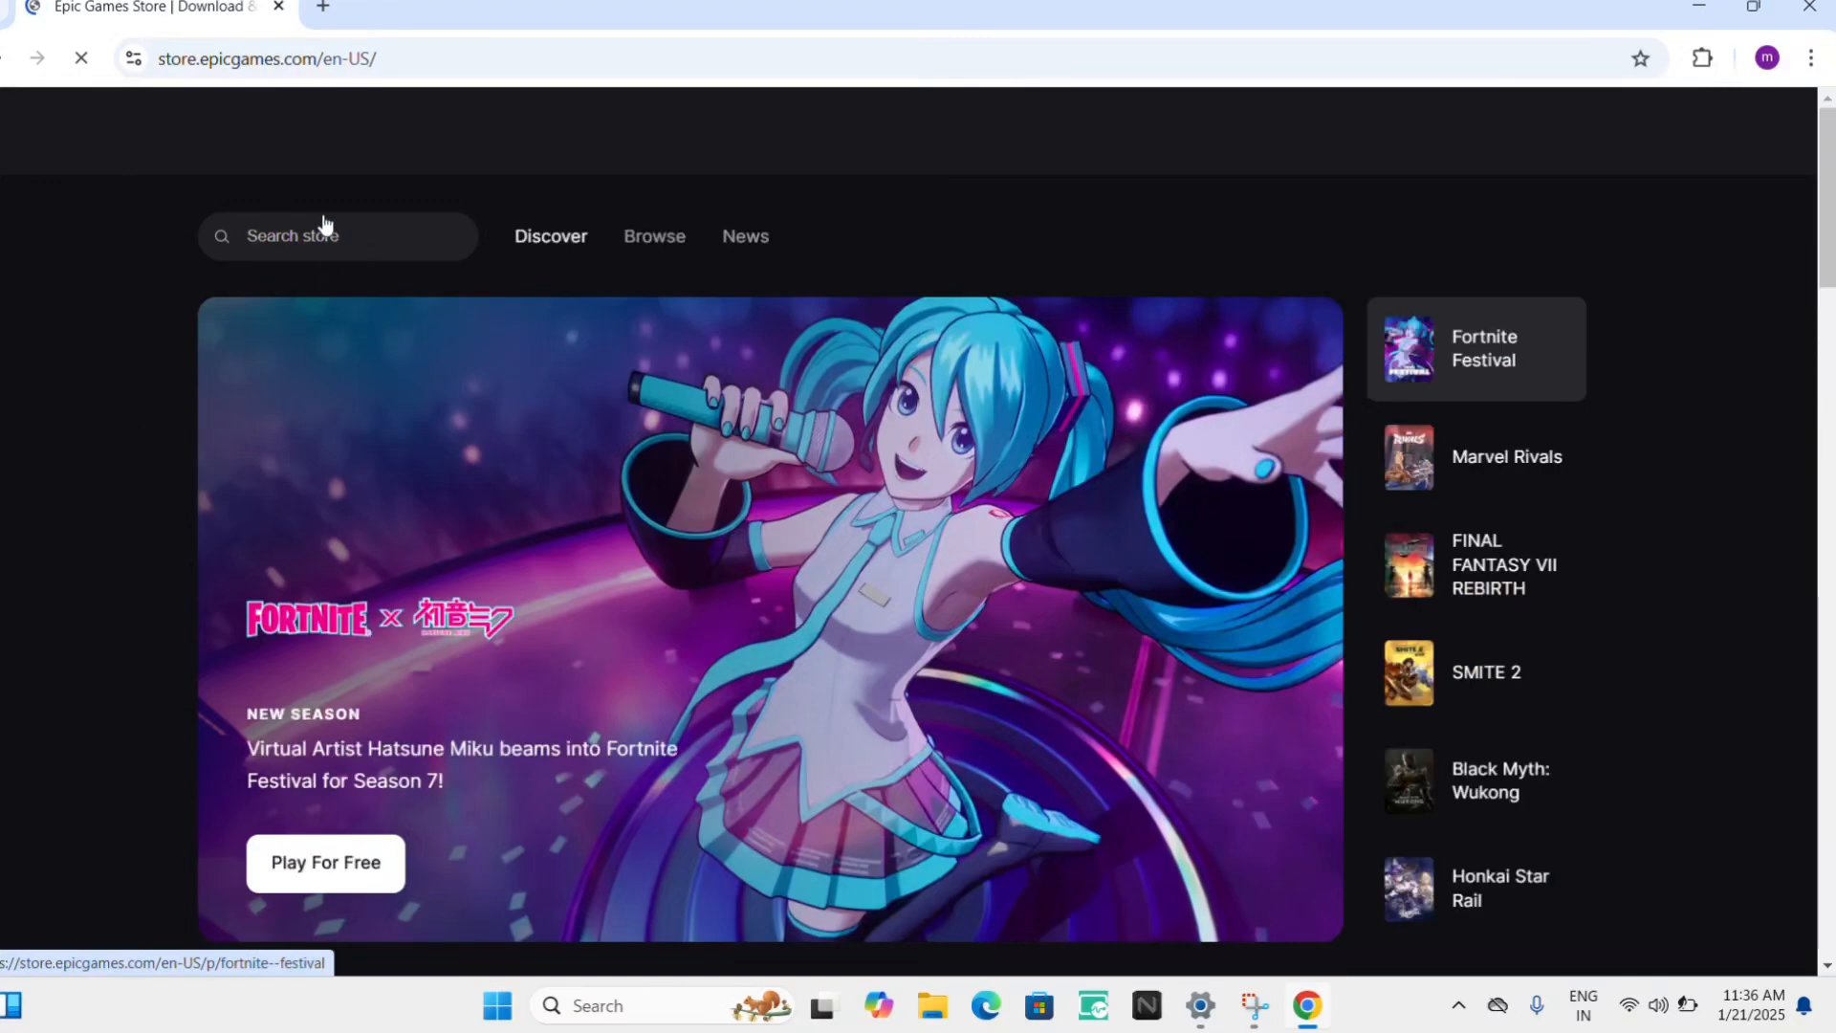
Browse the Discover page's featured carousel from Fortnite Festival to Marvel Rivals
scroll("down", 3)
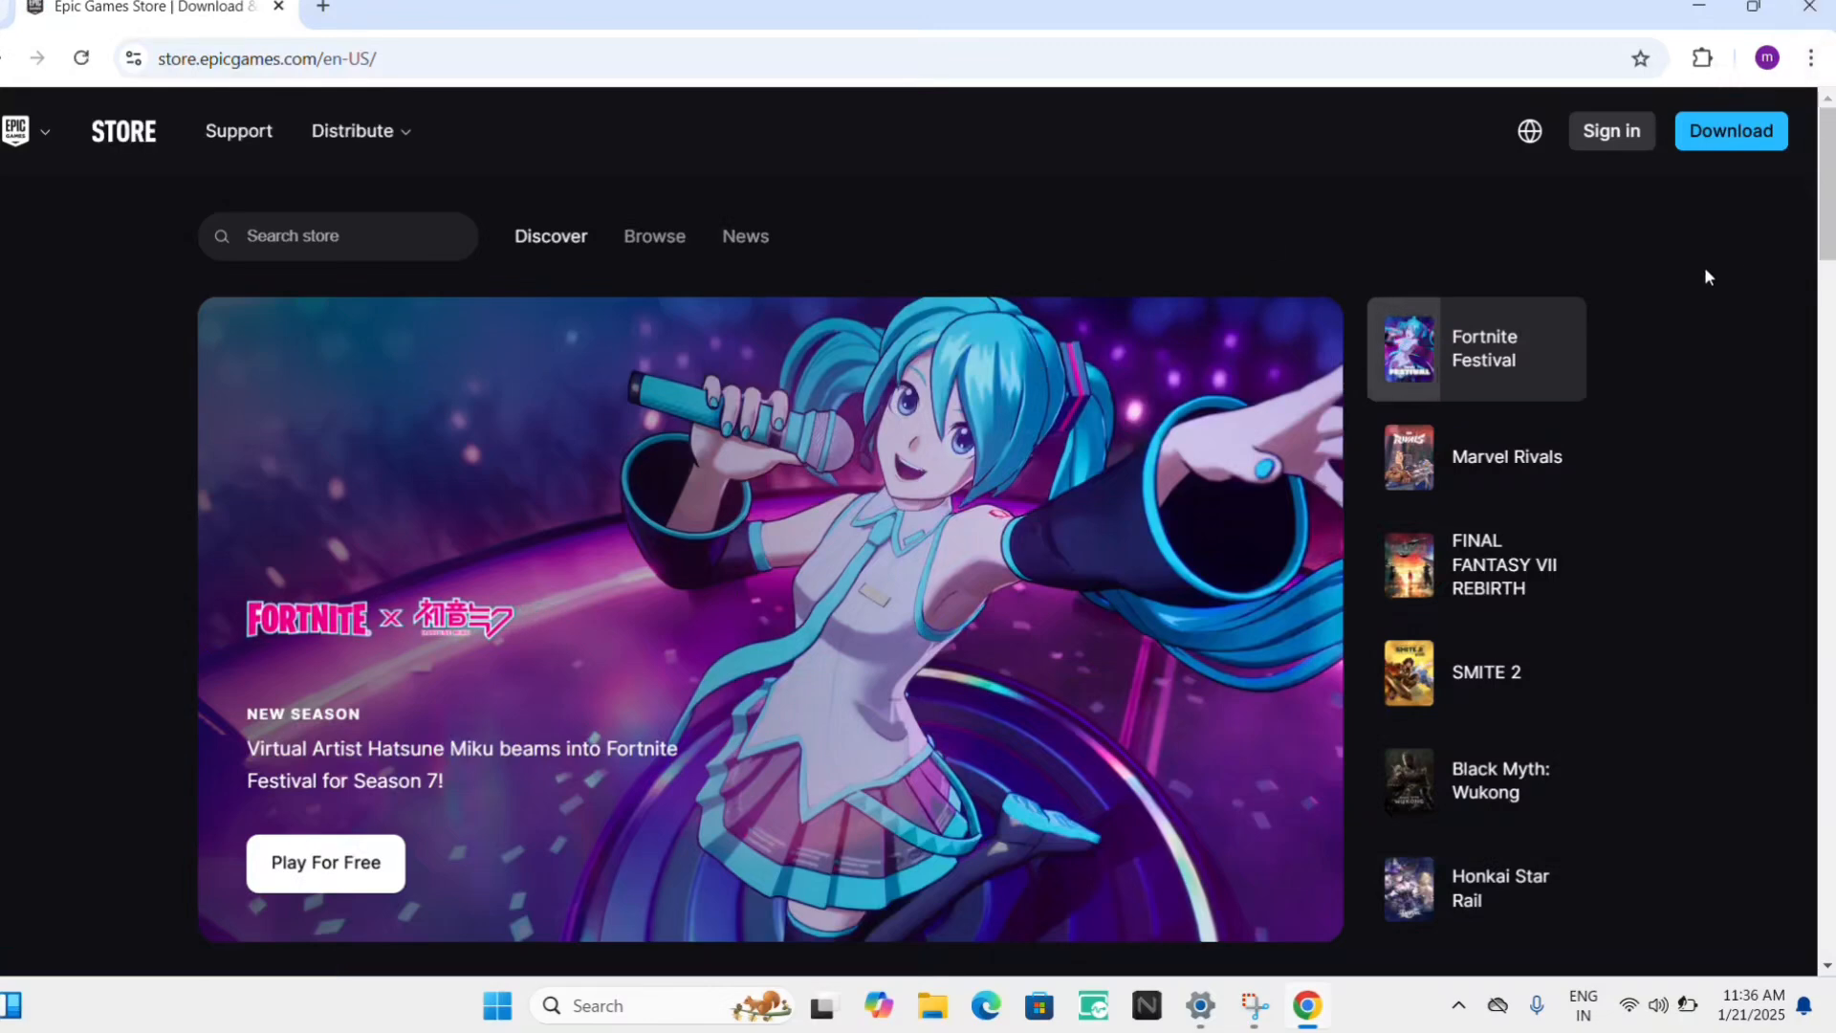
mouse_move(1706, 21)
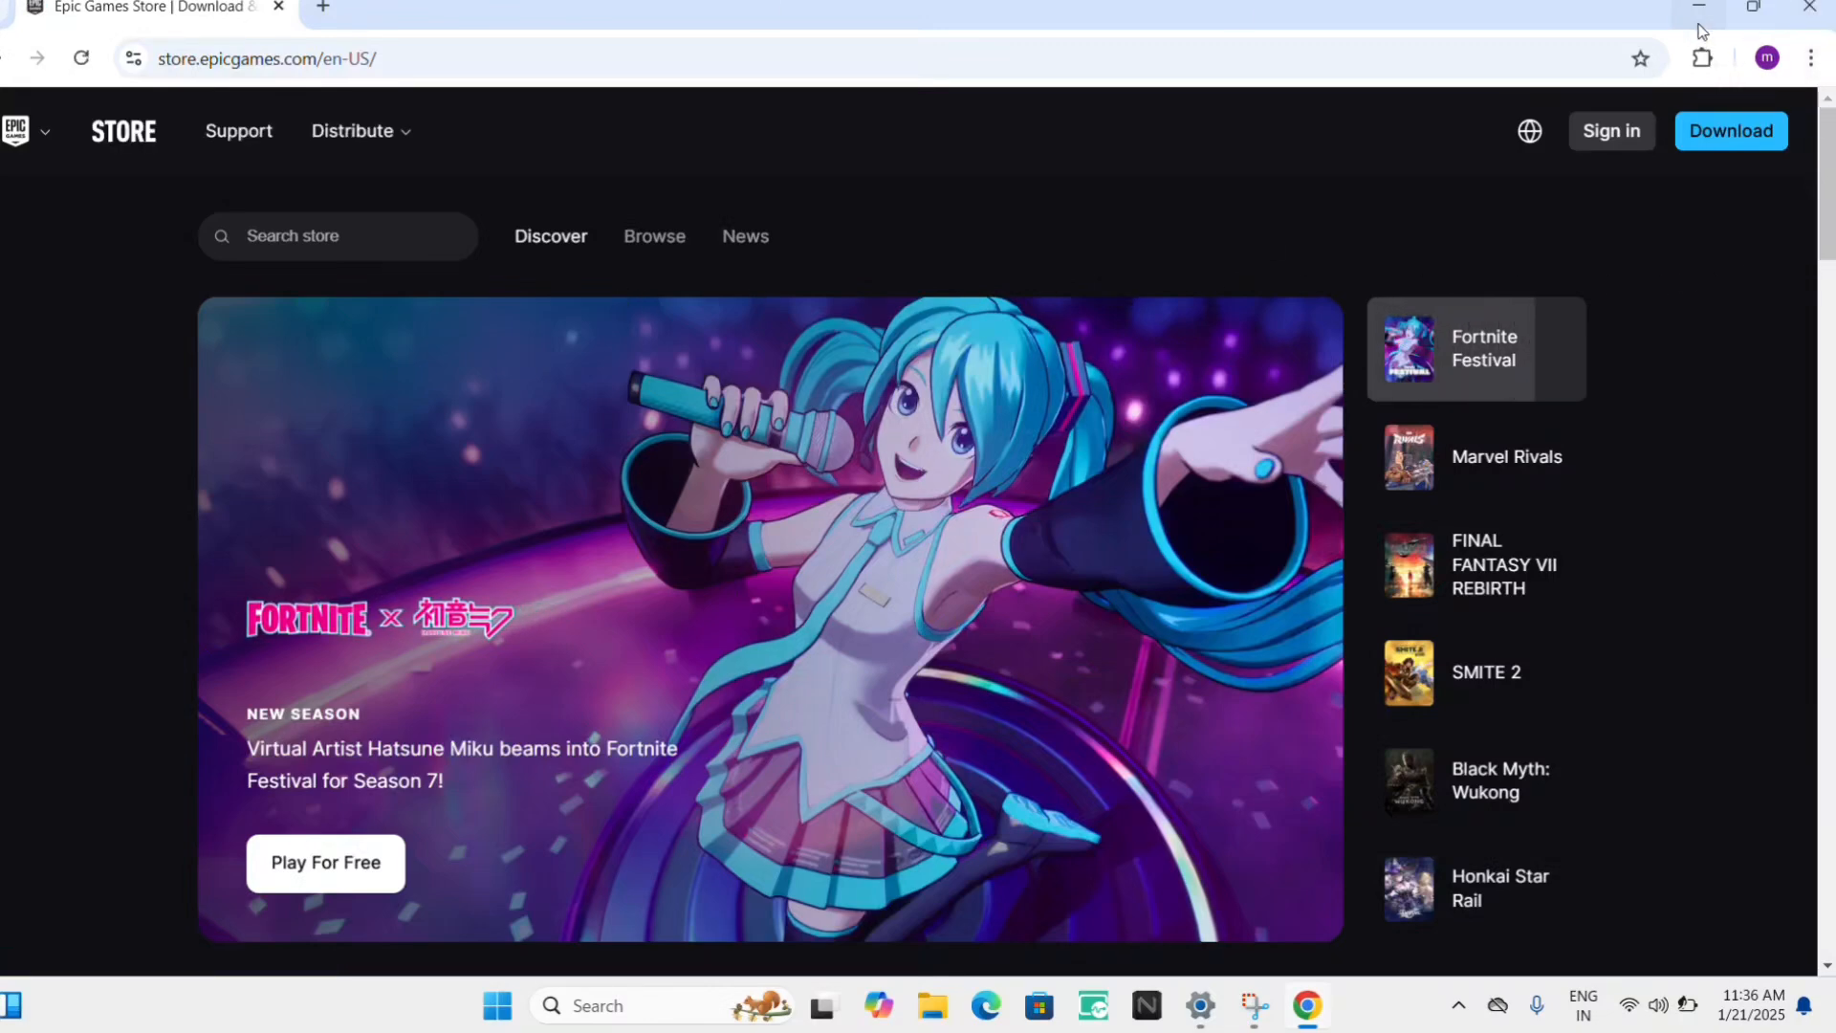
left_click(1507, 455)
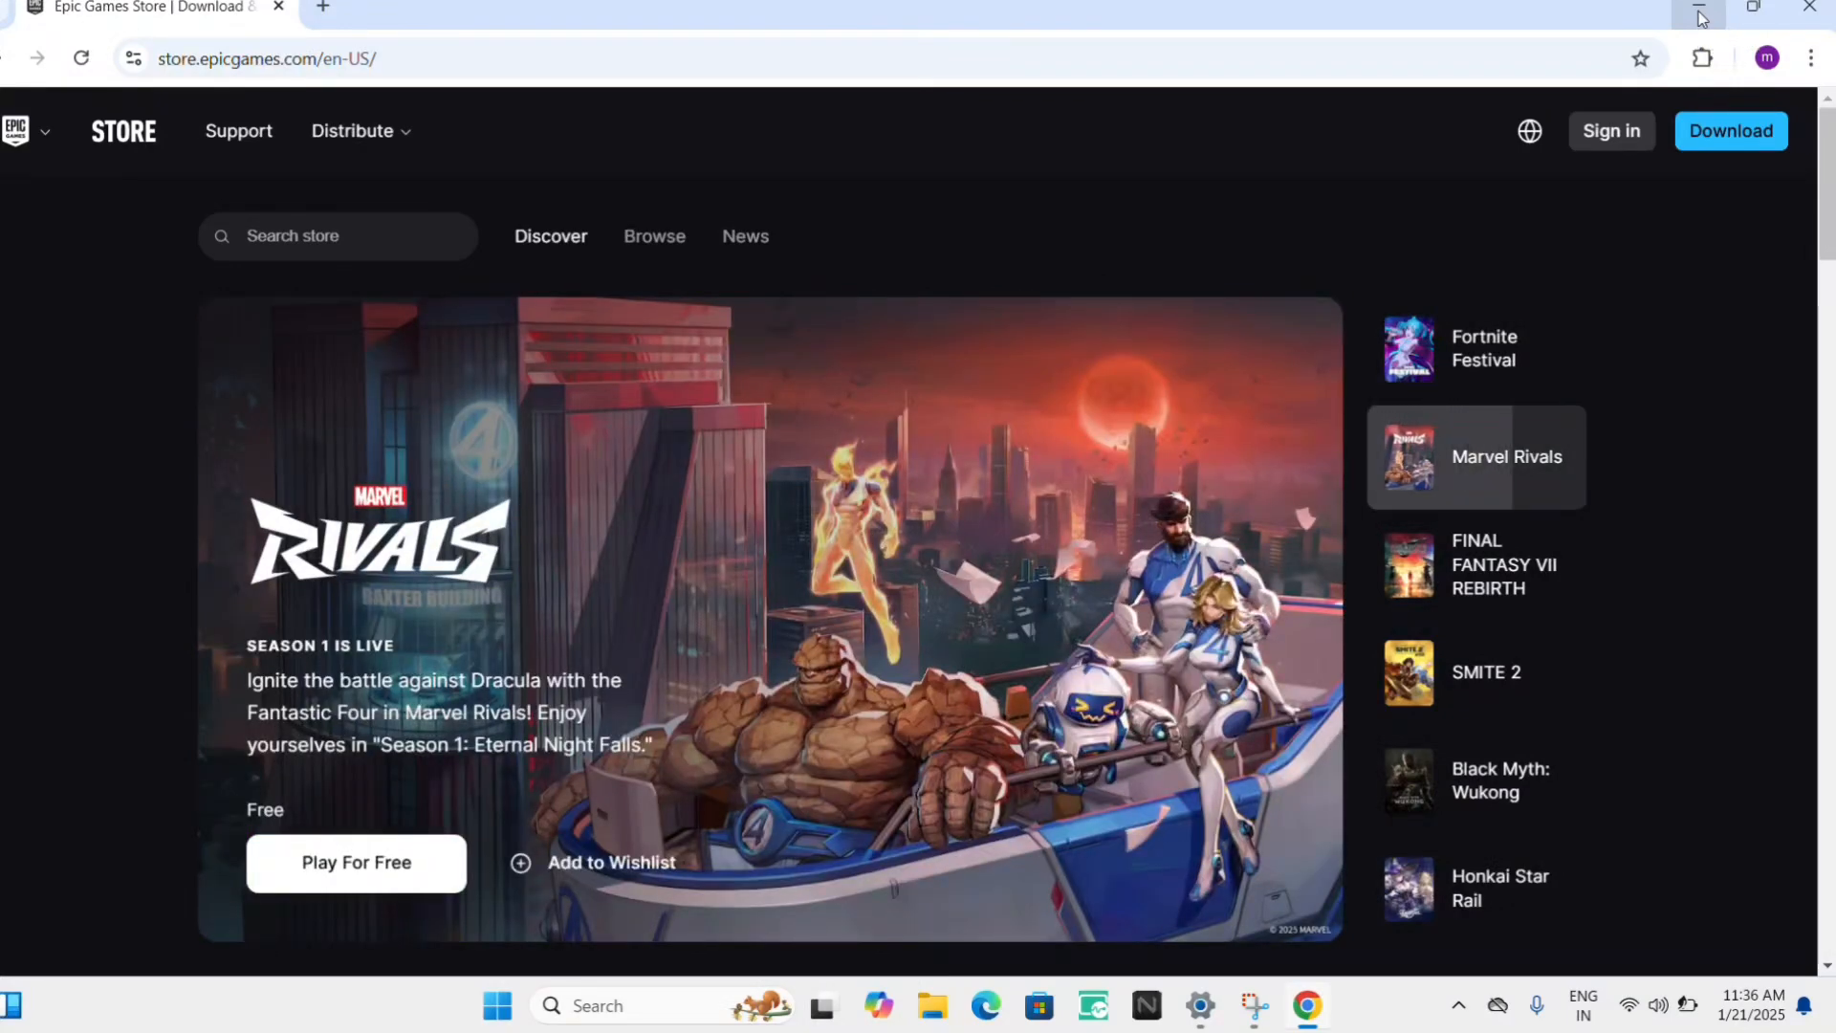
mouse_move(1782, 10)
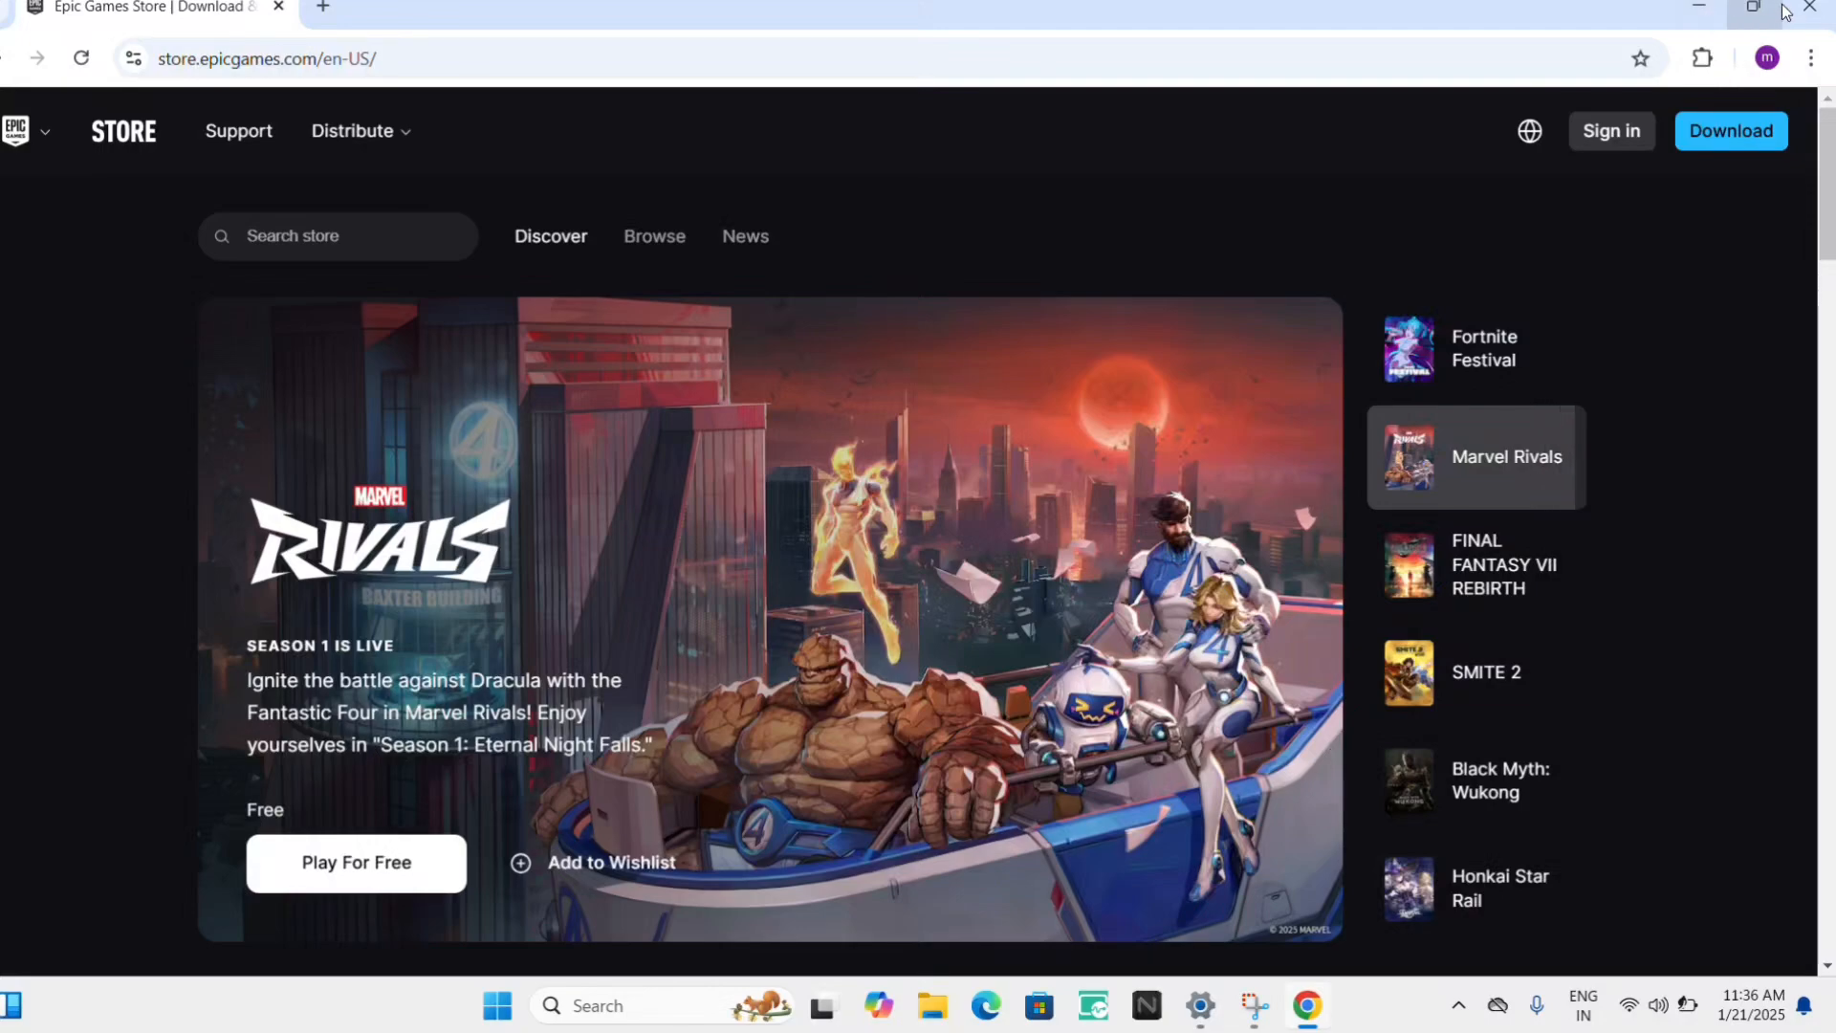
From a new tab, search 'play store' and reach Google Play's Games page via its sitelink
left_click(323, 7)
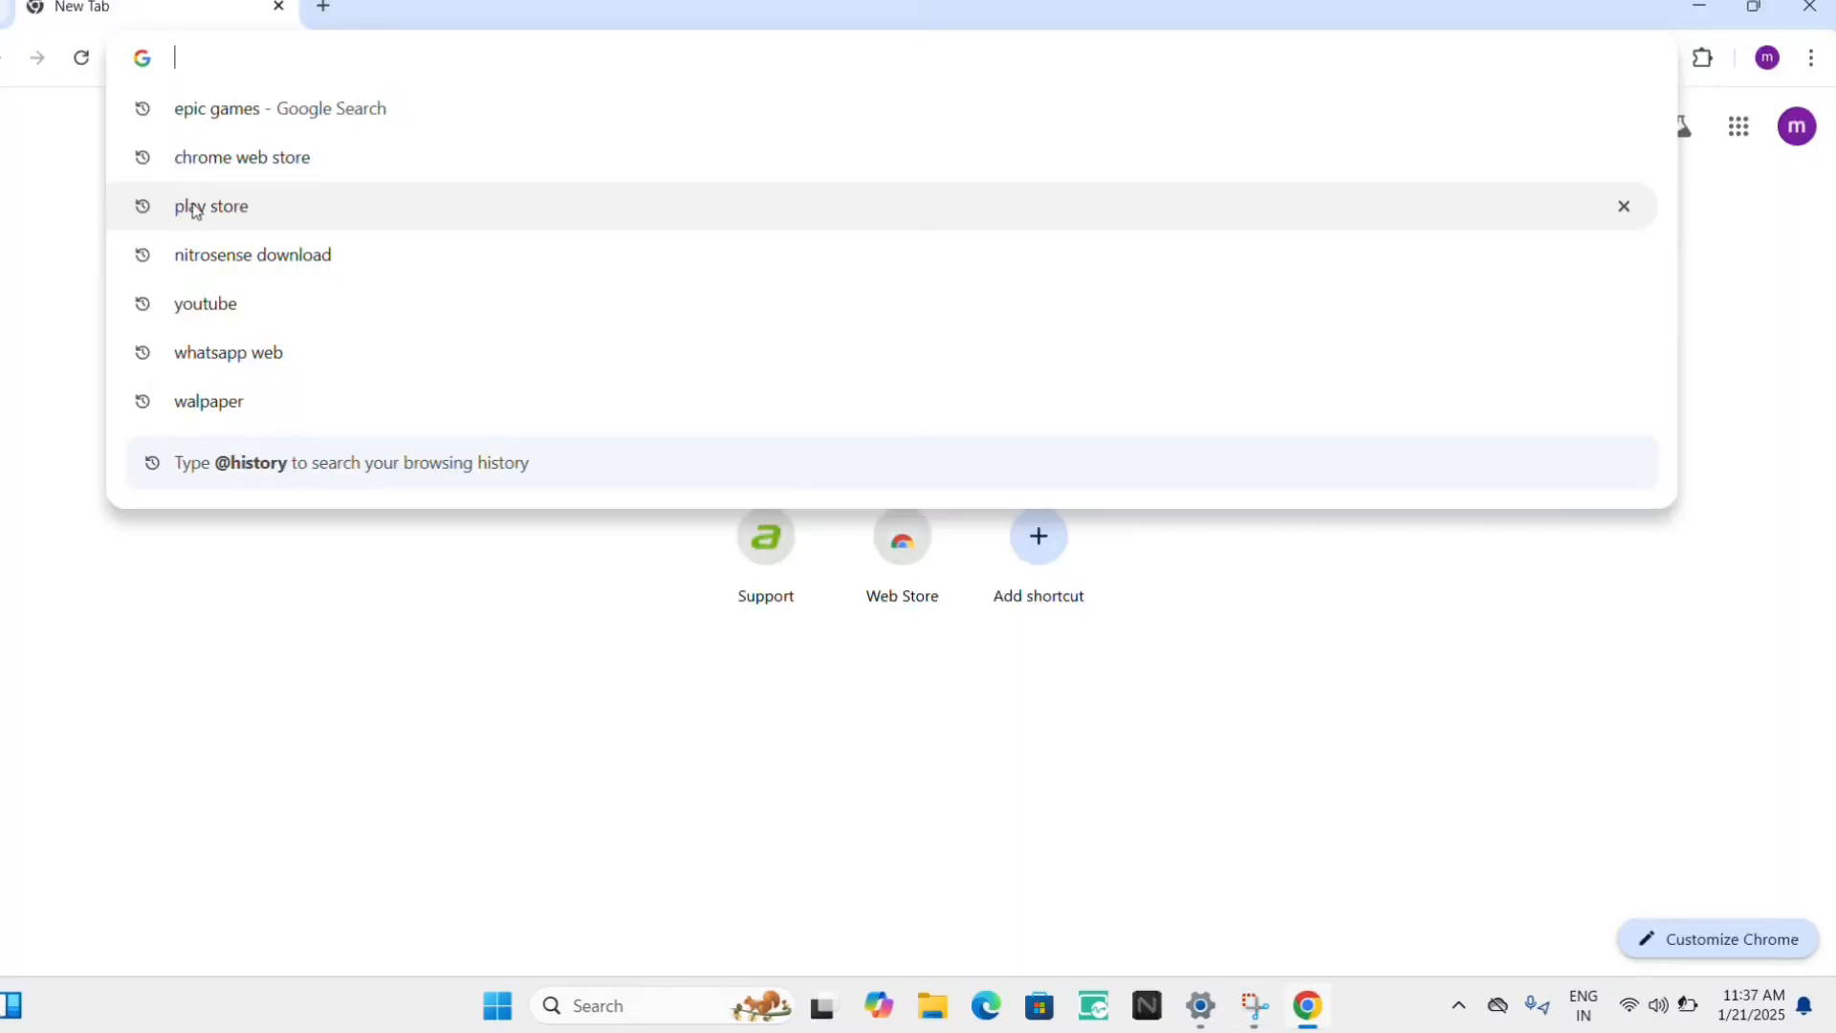
left_click(210, 206)
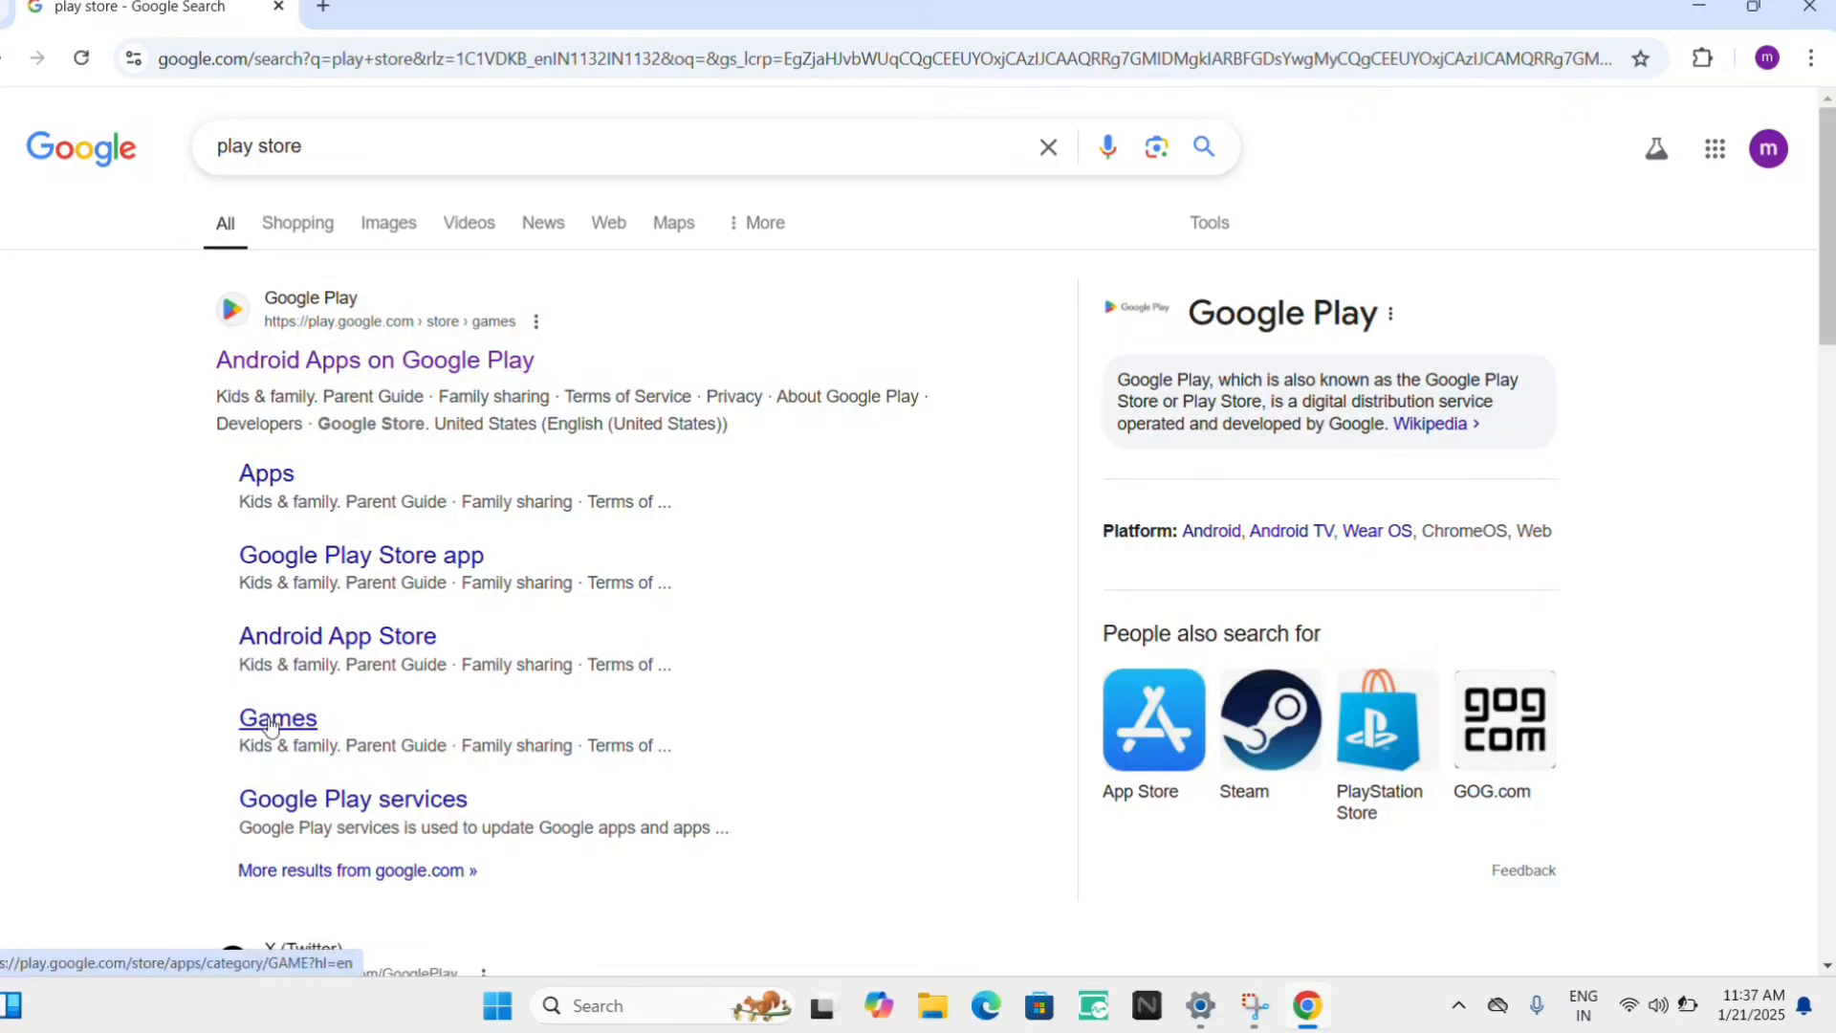
left_click(277, 717)
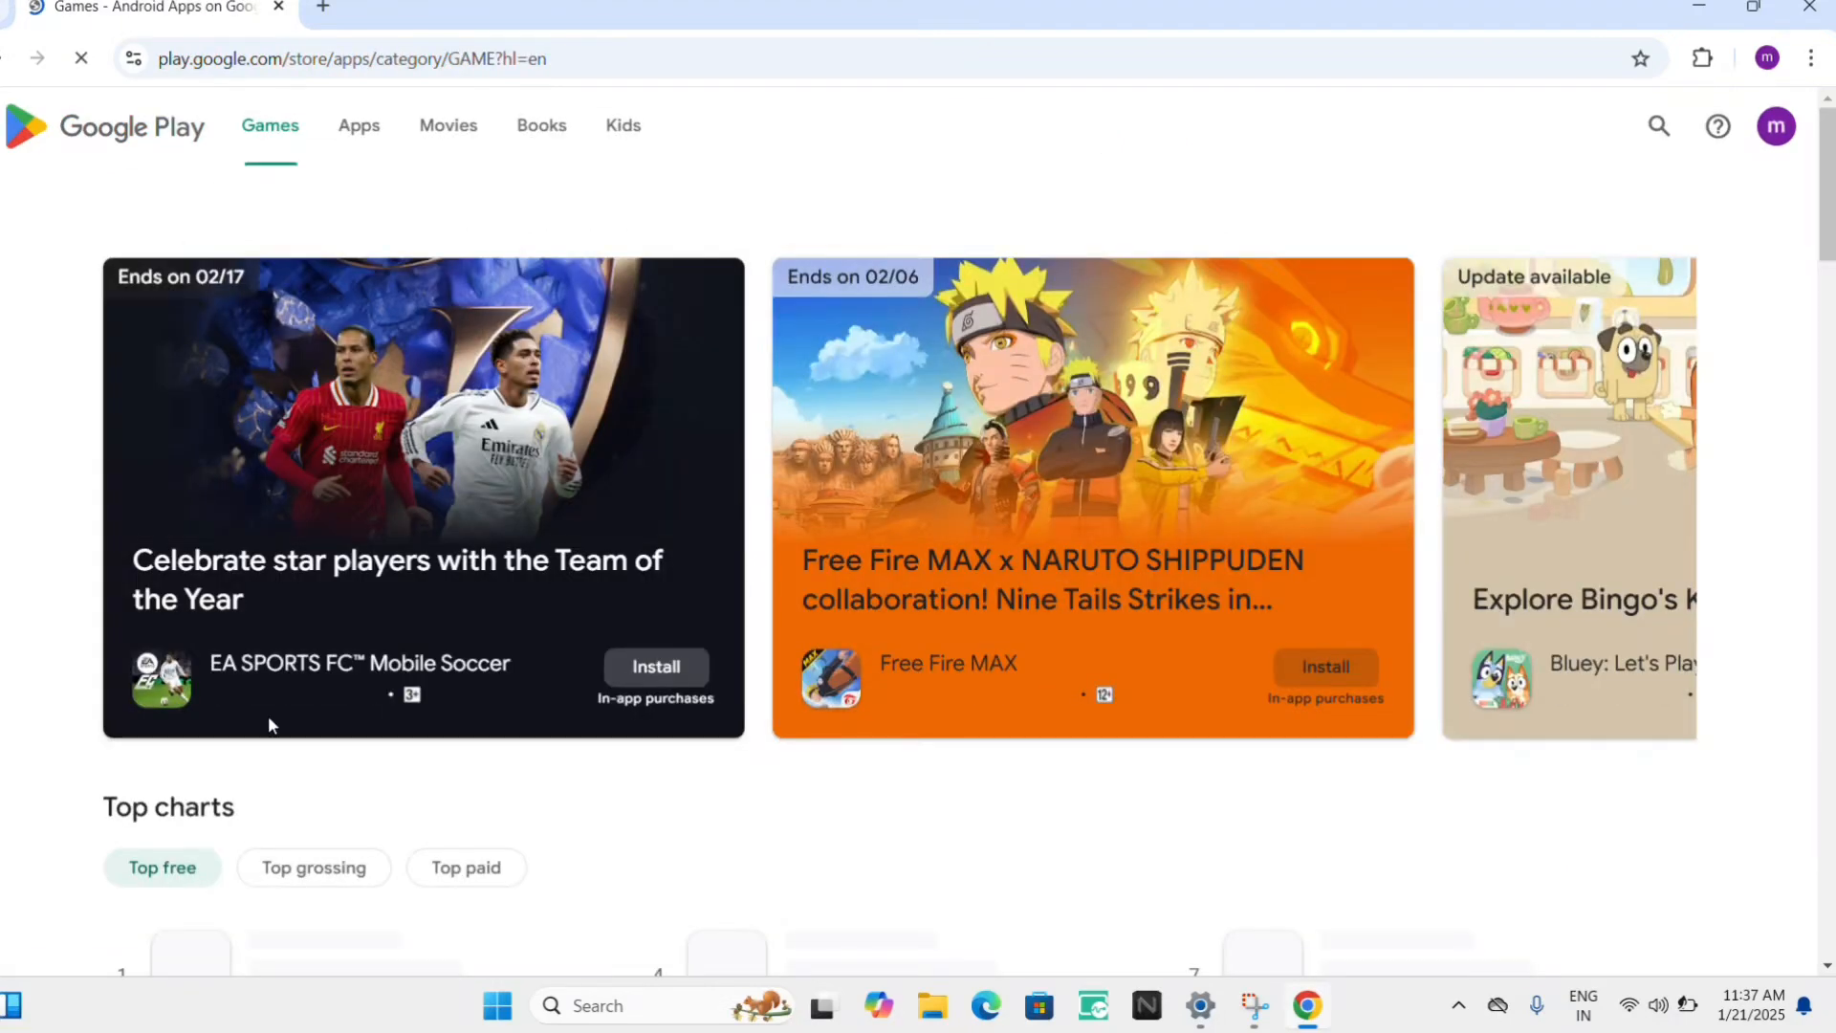